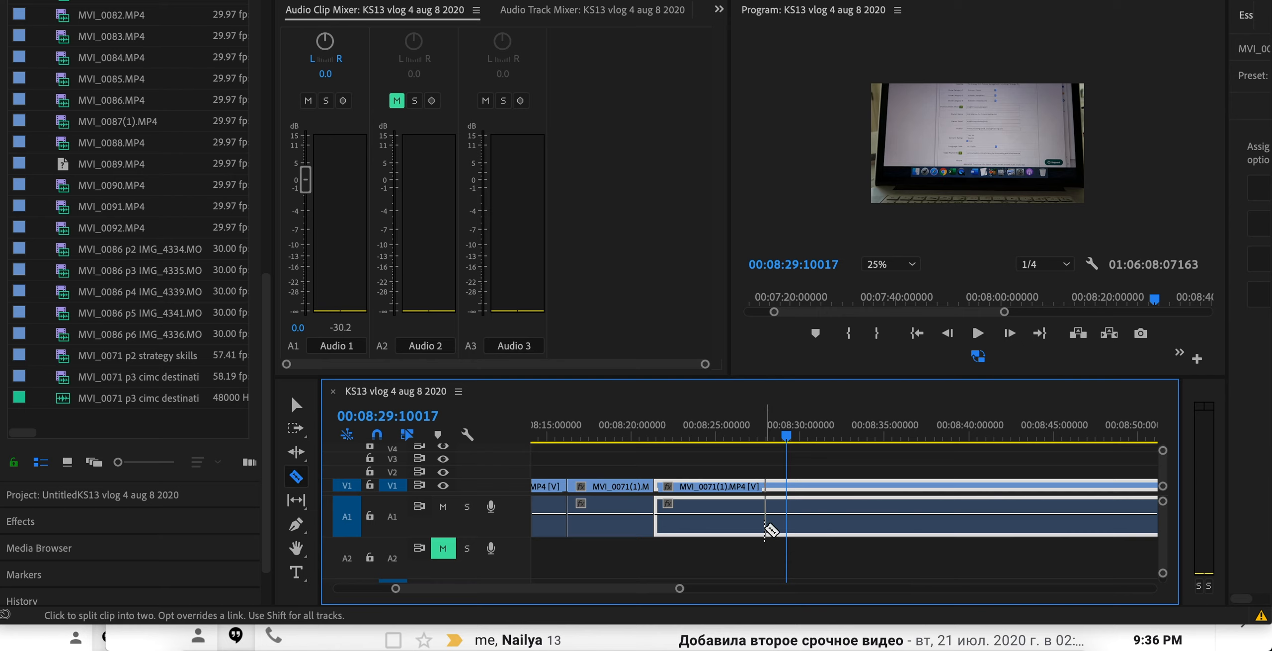
mouse_move(771, 530)
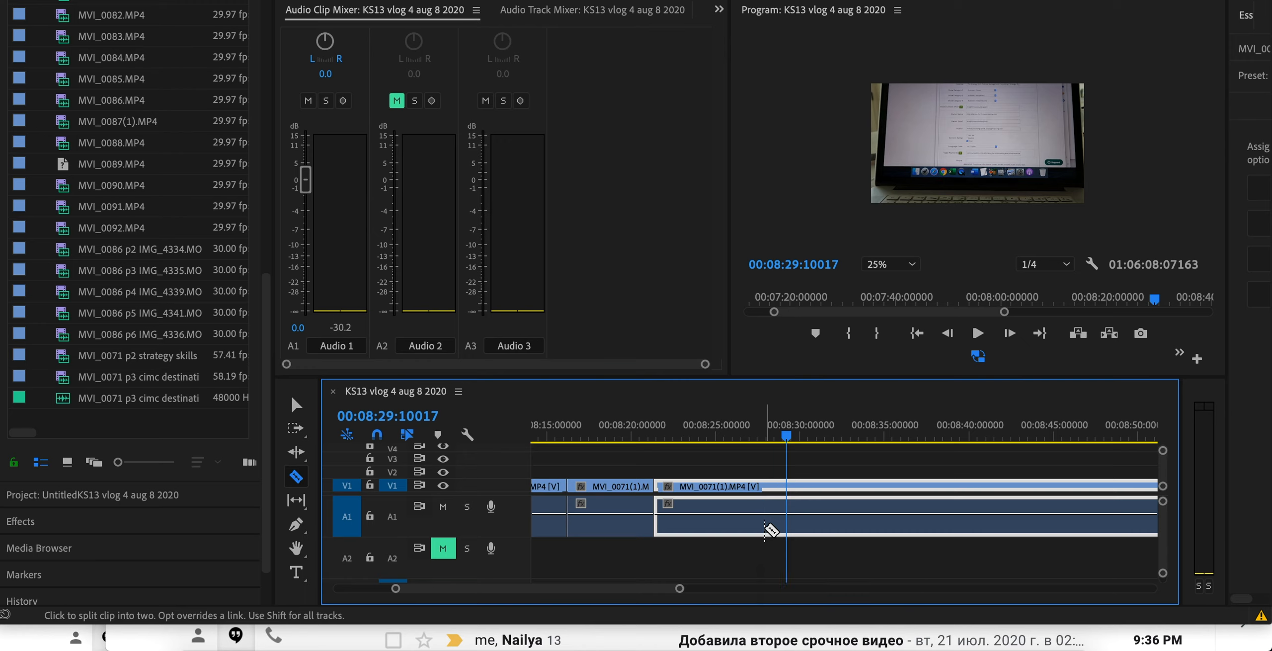
mouse_move(880, 538)
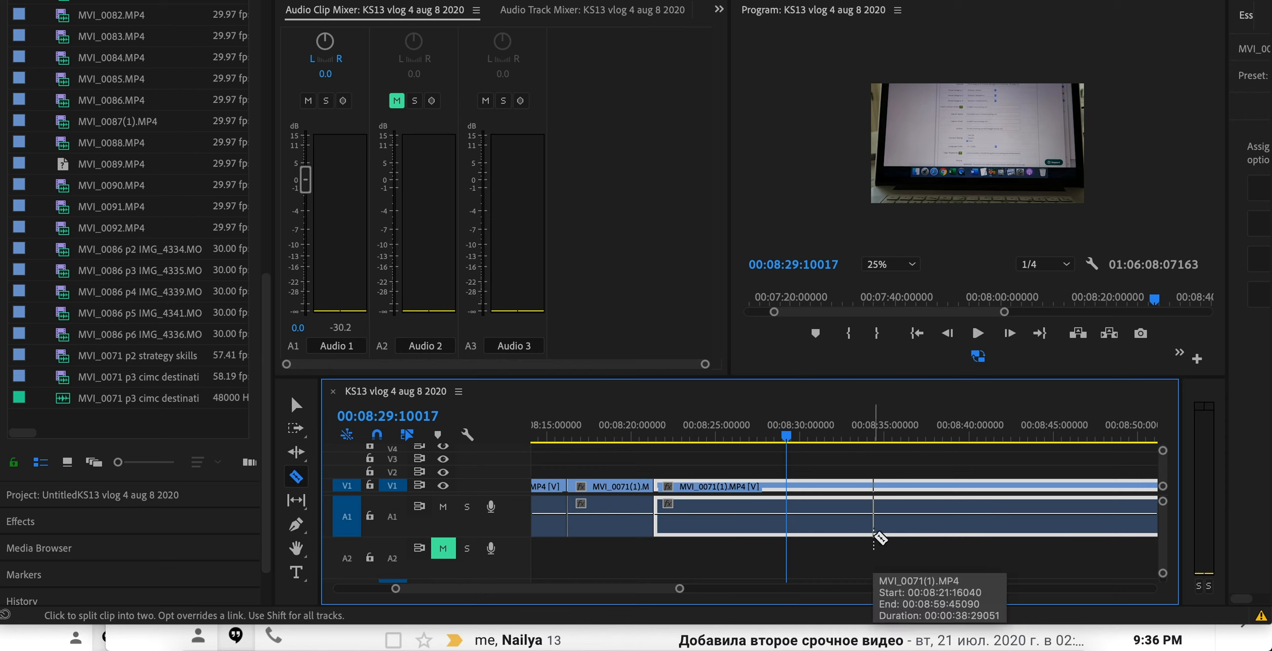
Step: Render and Replace MVI_0071(1).MP4 as a DNxHR/DNxHD MXF OP1a file from the sequence source
right_click(880, 538)
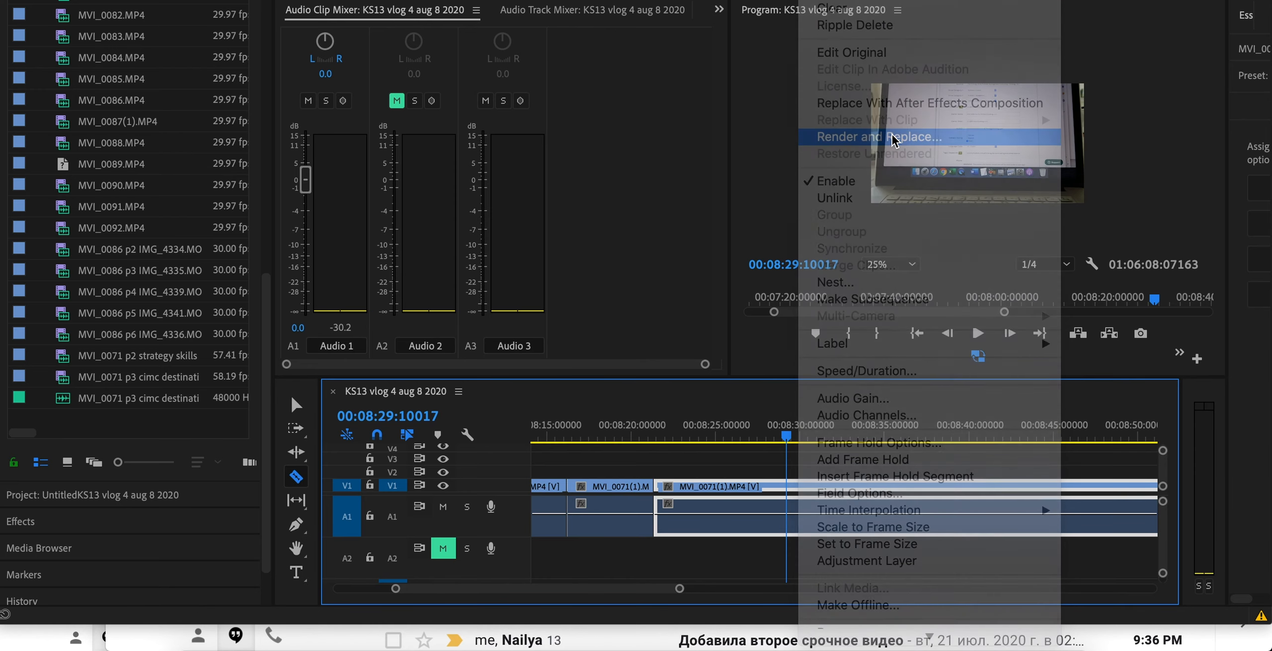
left_click(871, 136)
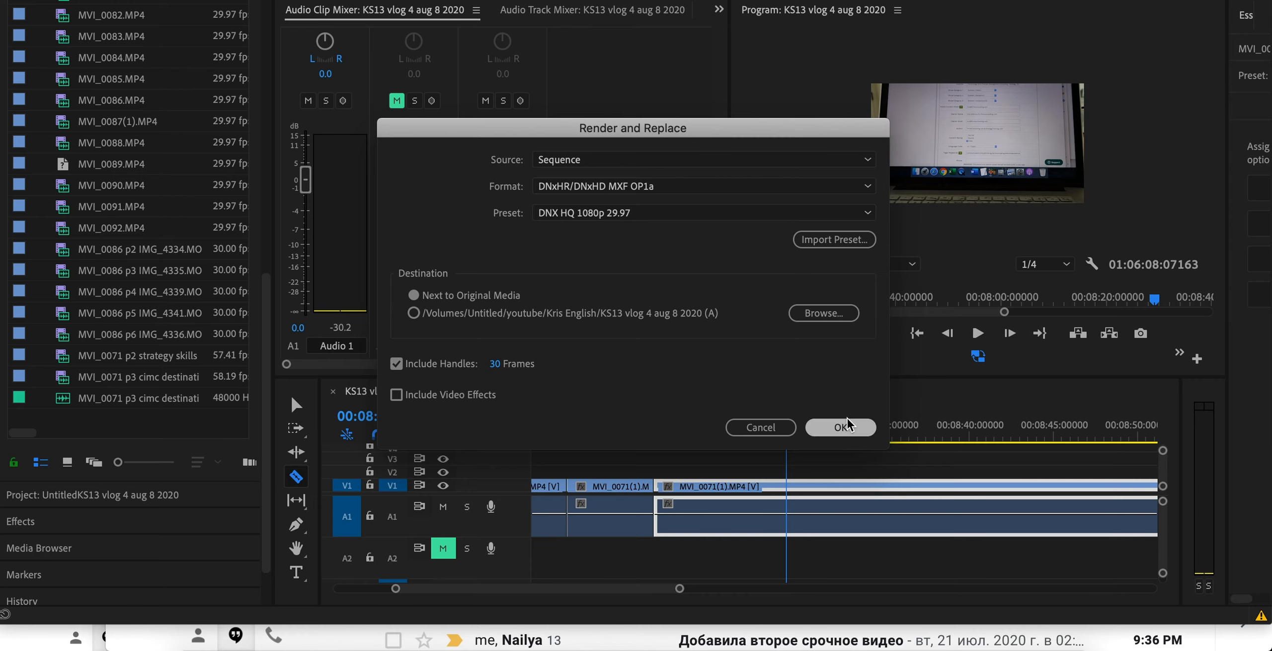
left_click(841, 427)
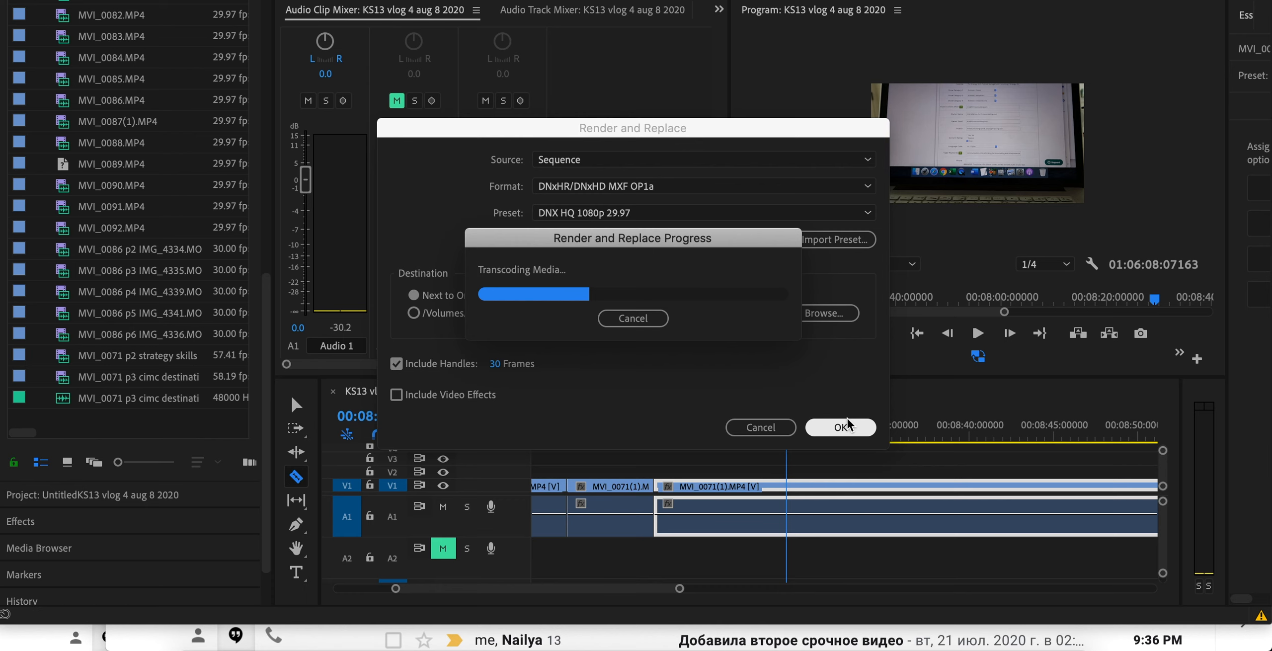
Step: Play the rendered MVI_0071(1).MP4_Rendered_015.mxf clip in the Program Monitor, then stop playback
left_click(840, 427)
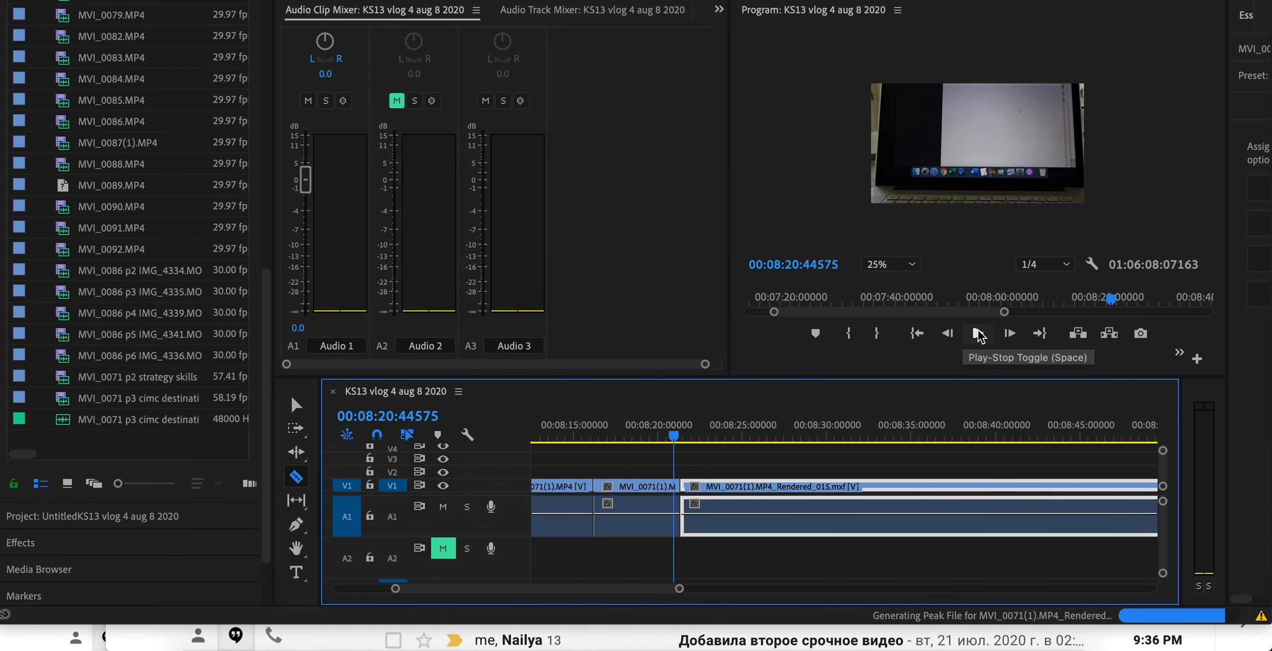
left_click(977, 333)
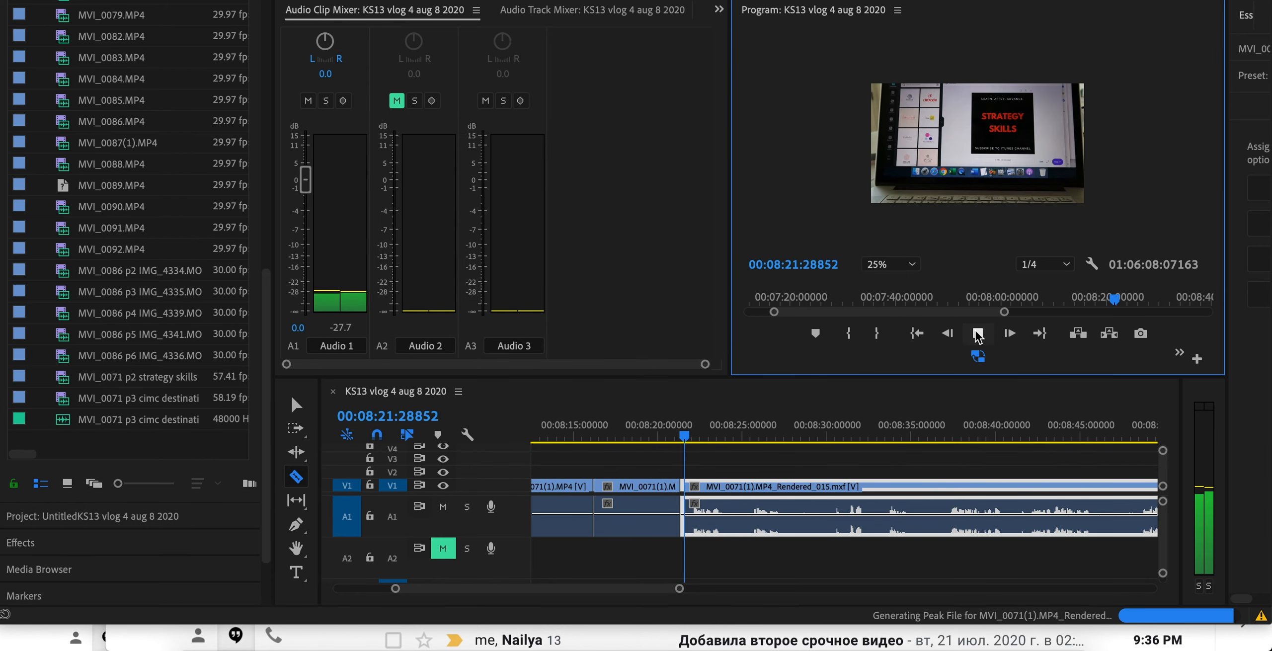
left_click(1010, 333)
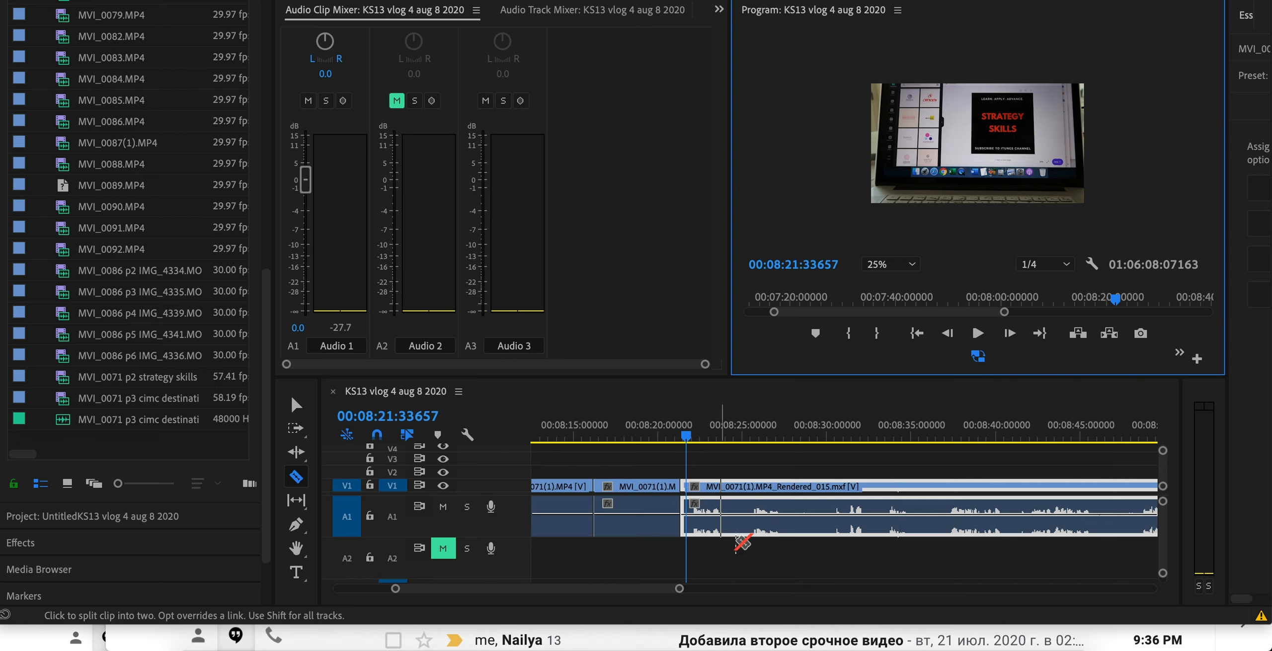
mouse_move(911, 520)
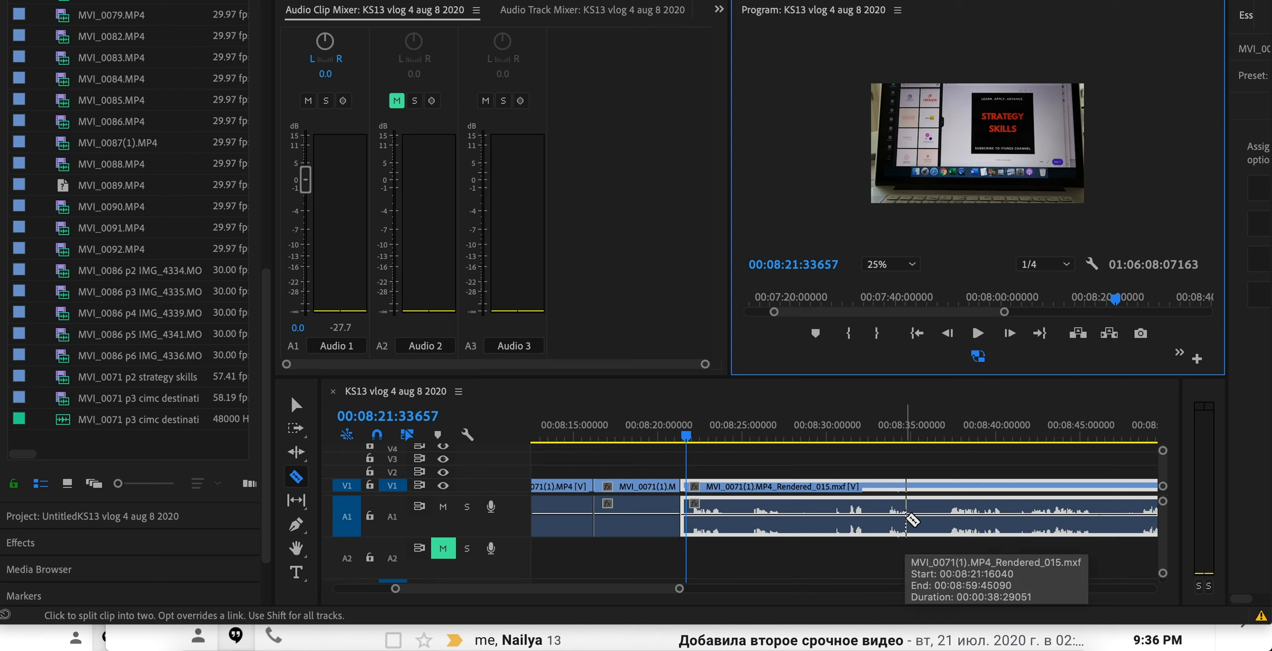